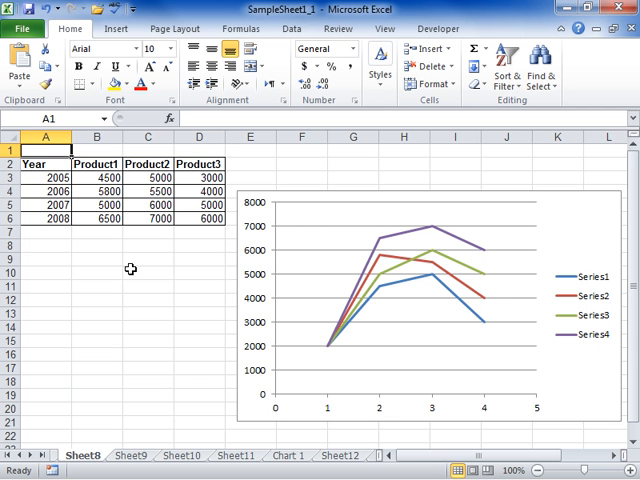
mouse_move(378, 300)
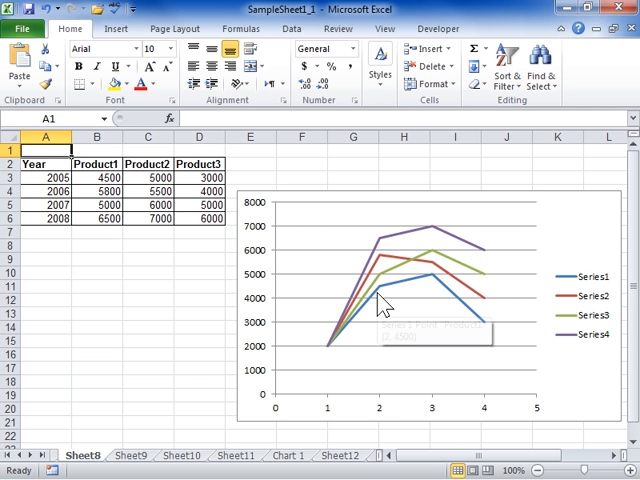
Select the Series1 line and switch to the Chart Tools Format tab
left_click(378, 305)
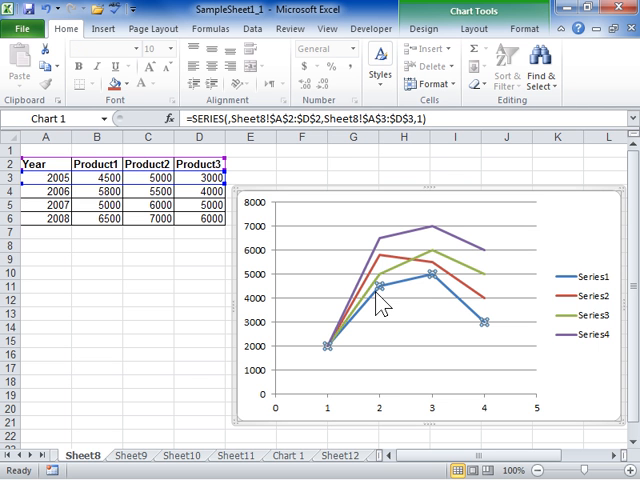
left_click(524, 28)
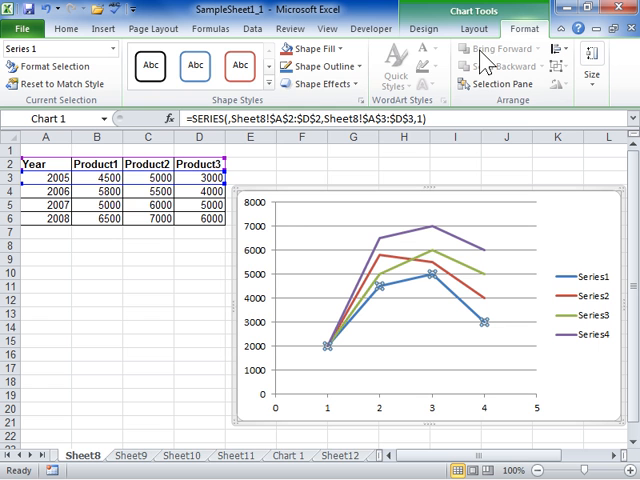
Open Format Data Series for Series1 and show its Marker Options
left_click(52, 66)
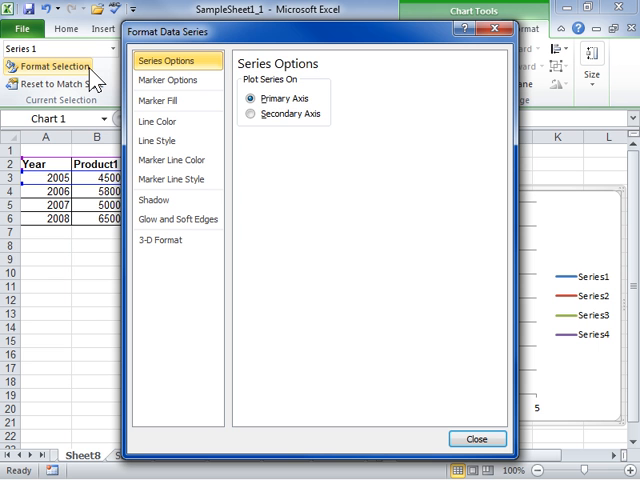
left_click(167, 80)
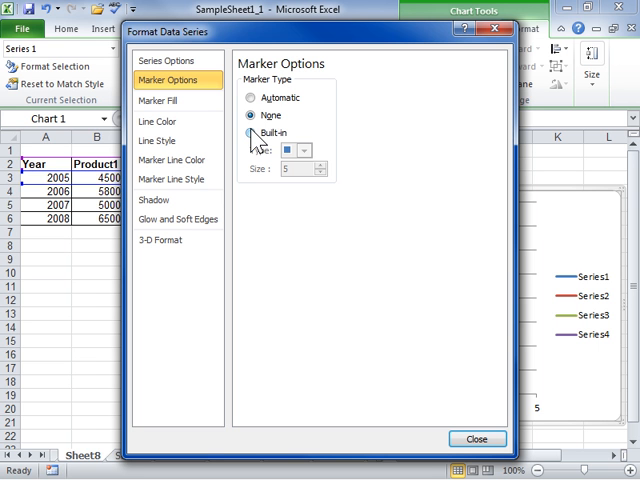
Set Series1 markers to the built-in triangle type at size 7
left_click(251, 131)
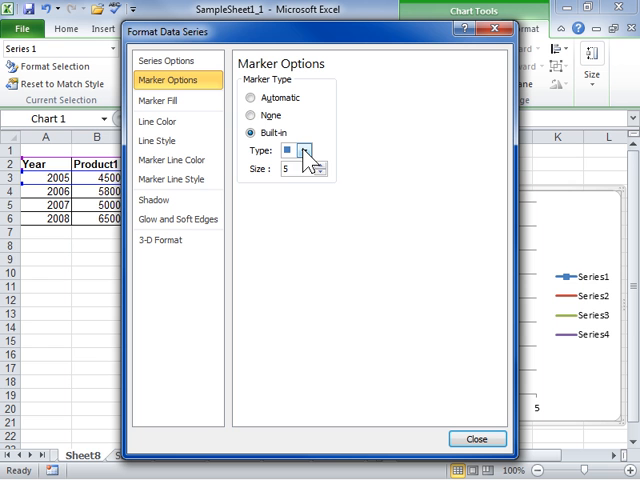
left_click(312, 151)
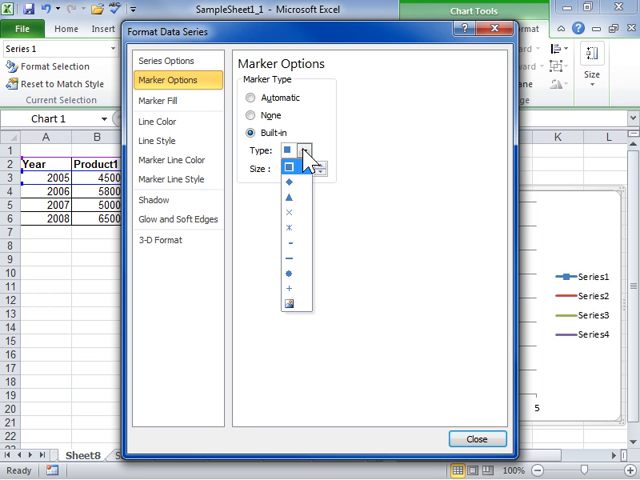
left_click(294, 197)
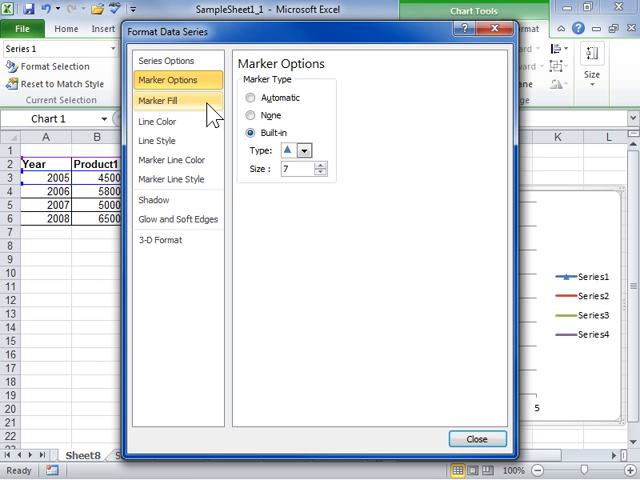
Give the triangle markers a solid teal fill and close the dialog
left_click(155, 100)
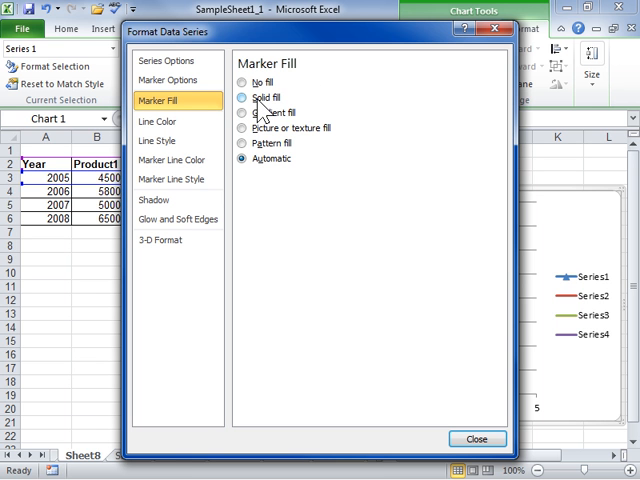
left_click(240, 97)
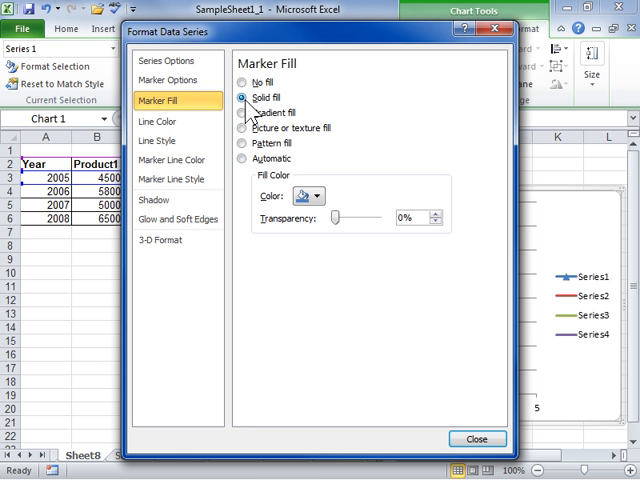
left_click(324, 196)
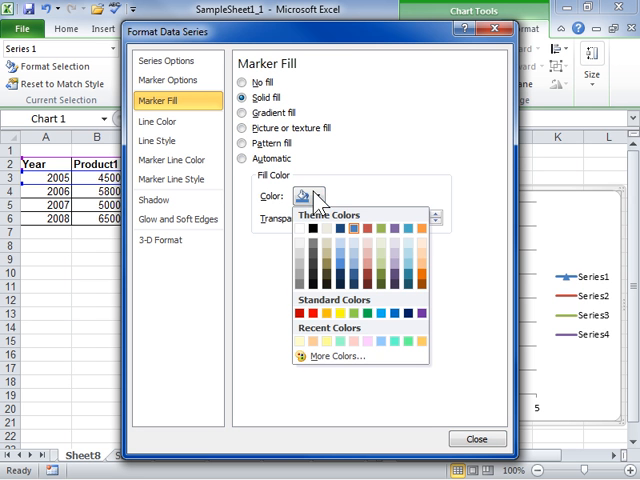
mouse_move(365, 315)
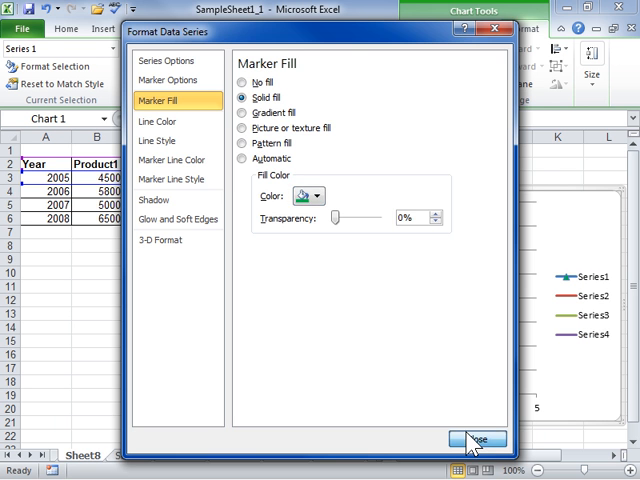
left_click(479, 438)
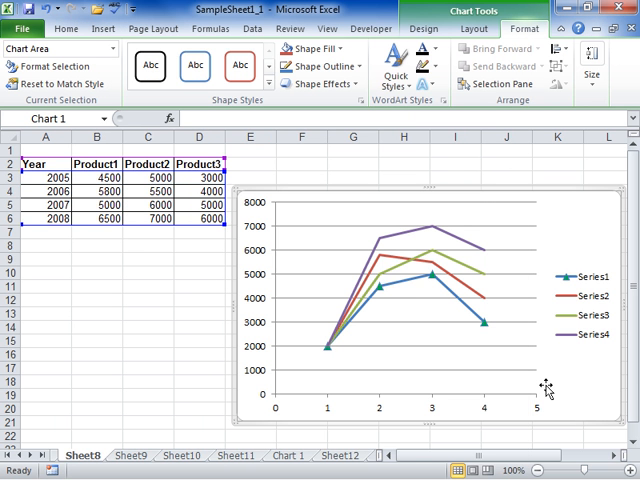